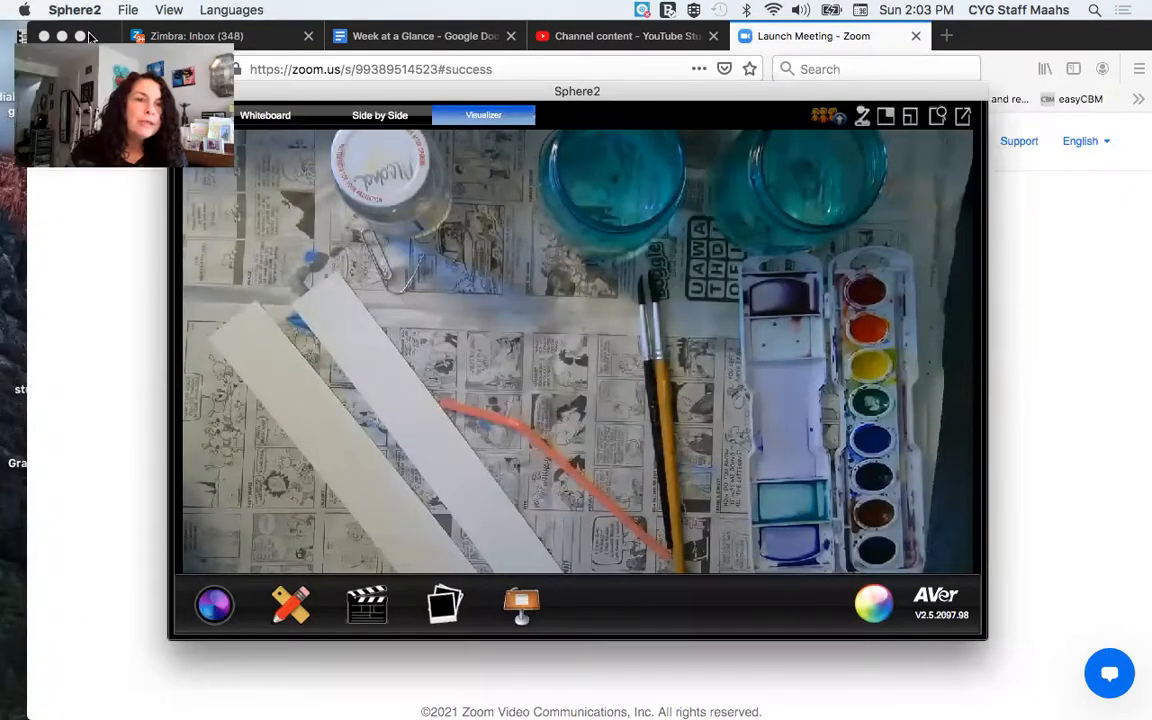
Step: Expand the live watercolour paint set and brushes camera view to full screen
{"action": "left_click", "coordinate": [957, 116]}
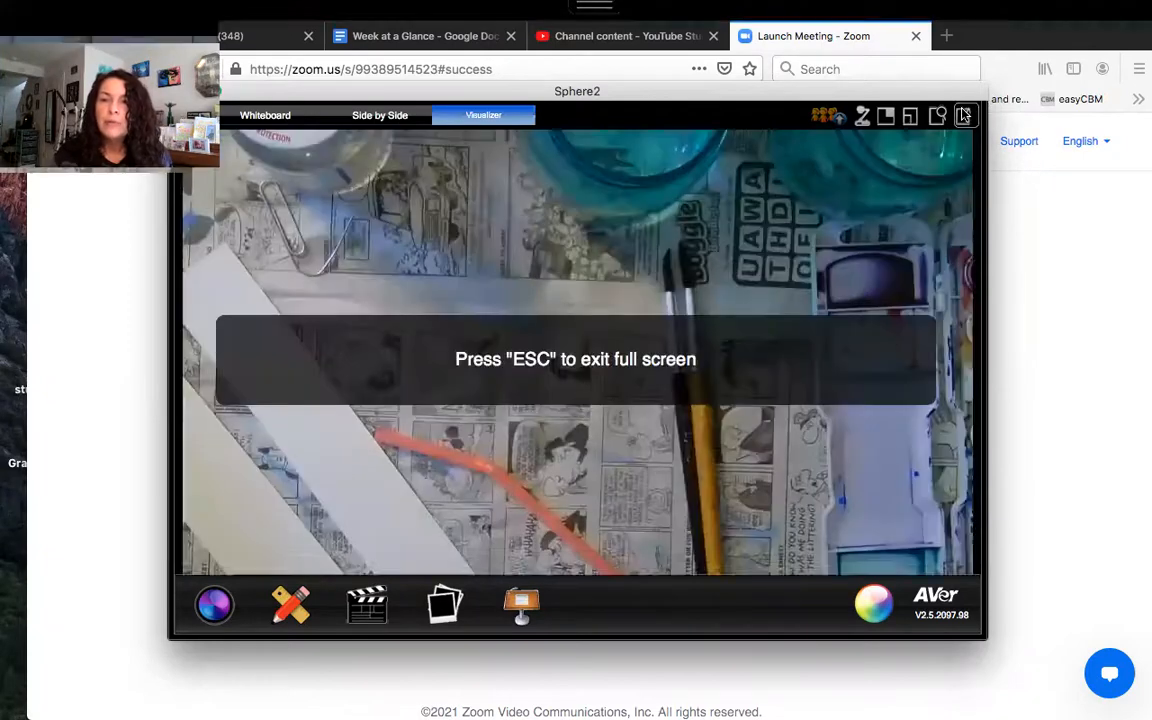